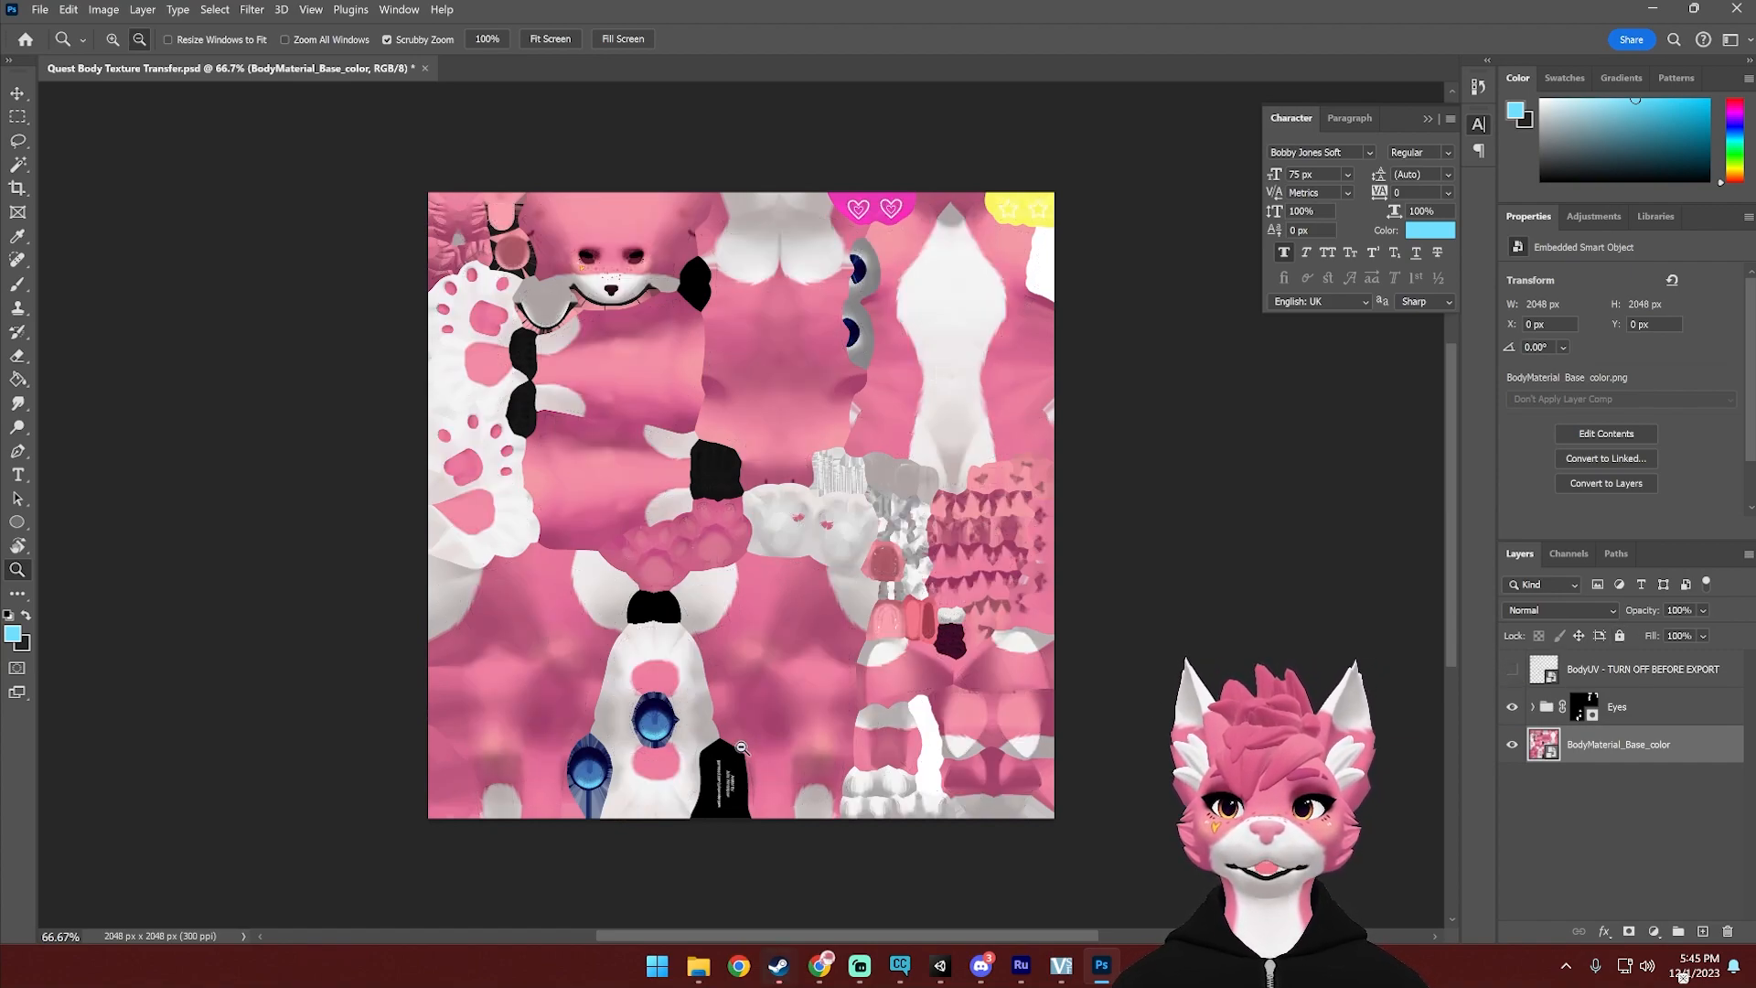
Expand the Eyes group to reveal its Pupil, Iris Color, cornea and eye-style sublayers
{"action": "left_click", "coordinate": [1531, 706]}
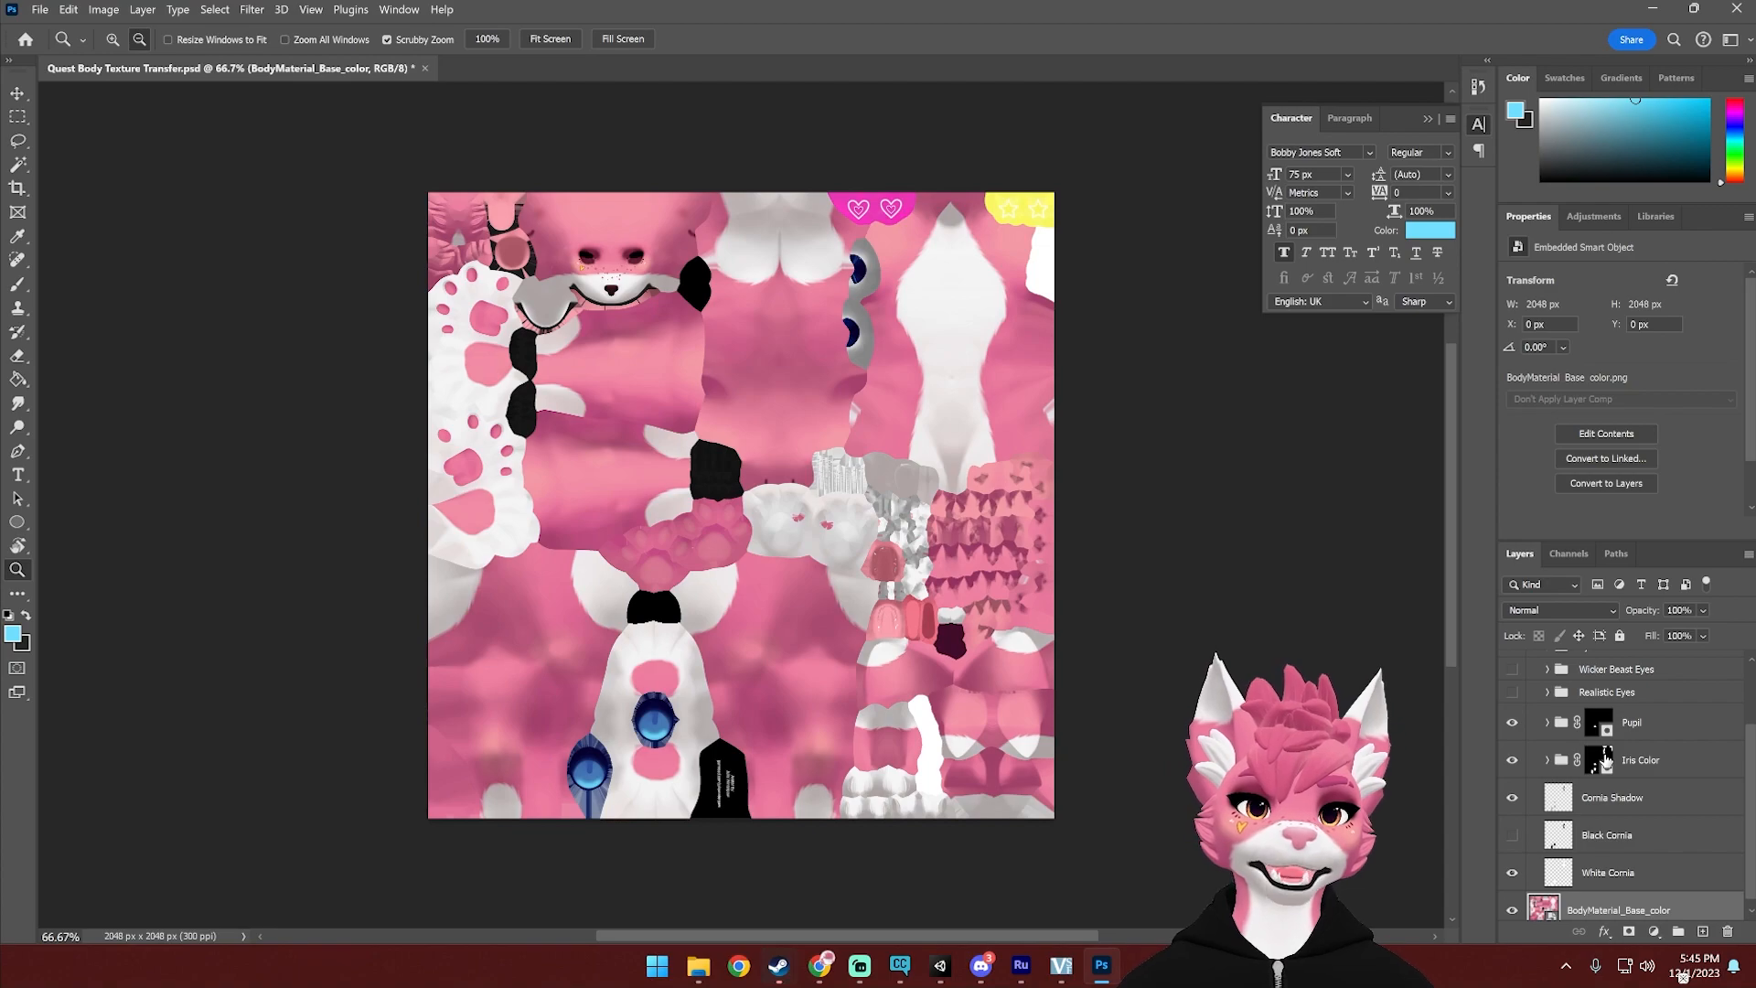
Add a Hue/Saturation adjustment above Iris Color with saturation +23 and hue -32, turning the irises teal
{"action": "right_click", "coordinate": [1640, 759]}
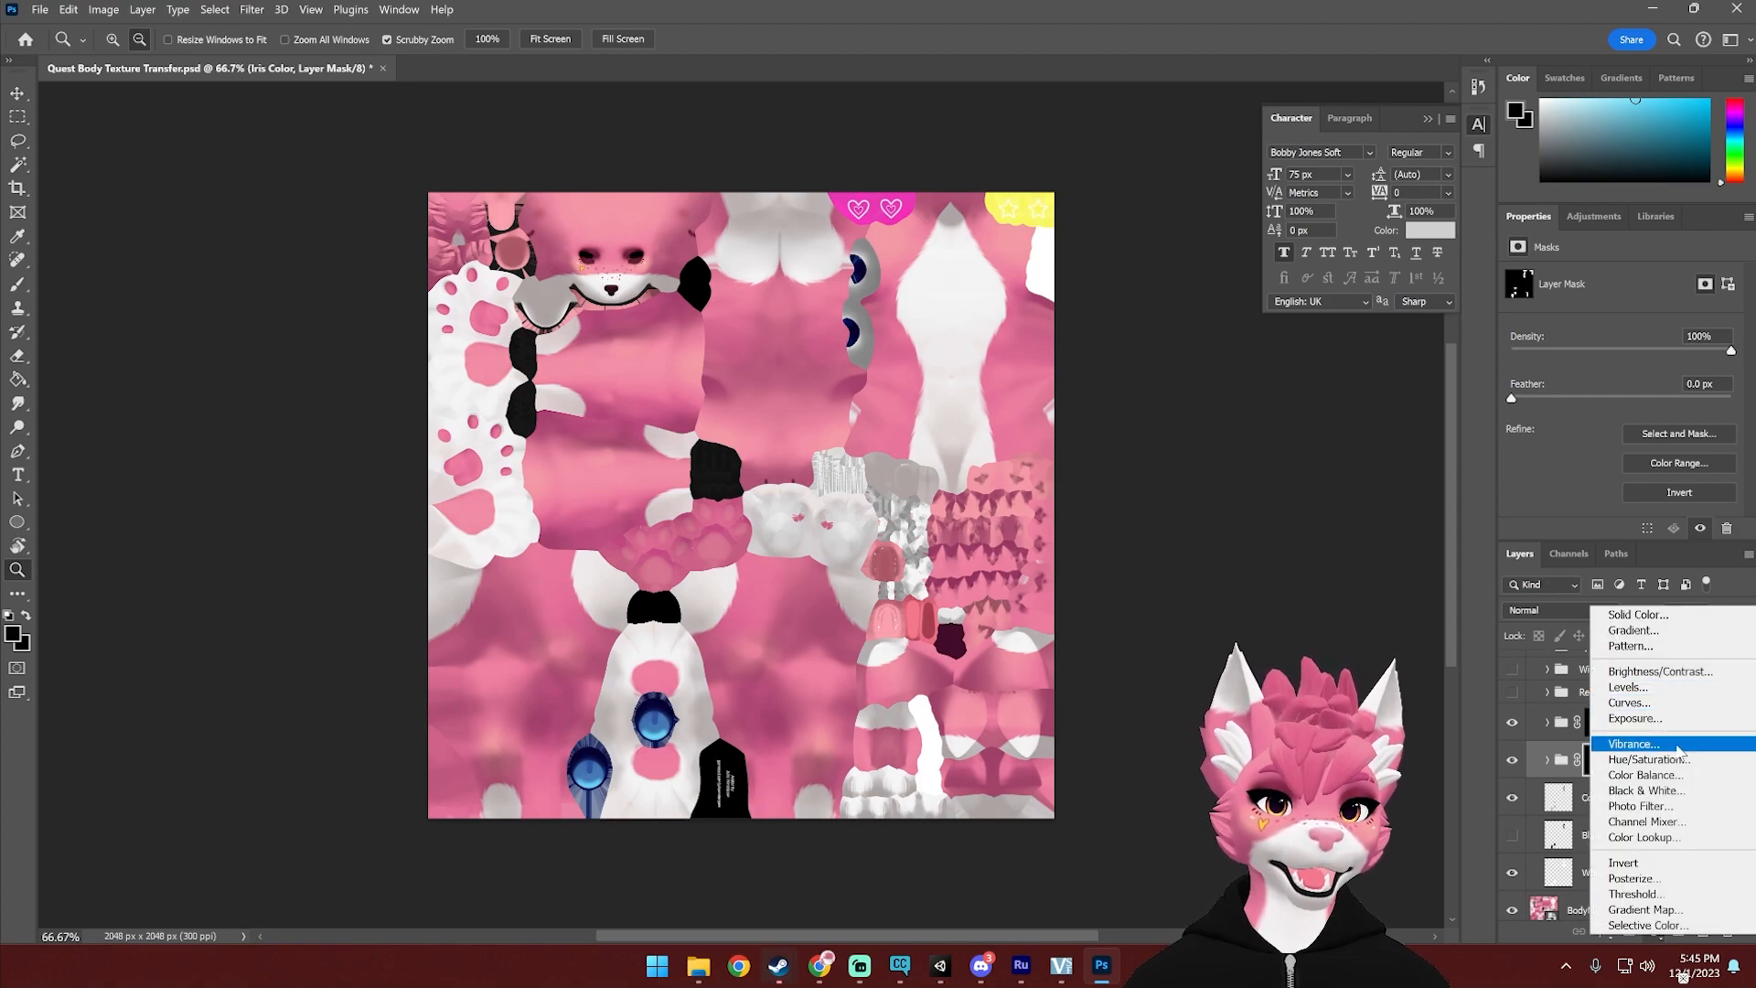
{"action": "left_click", "coordinate": [1648, 757]}
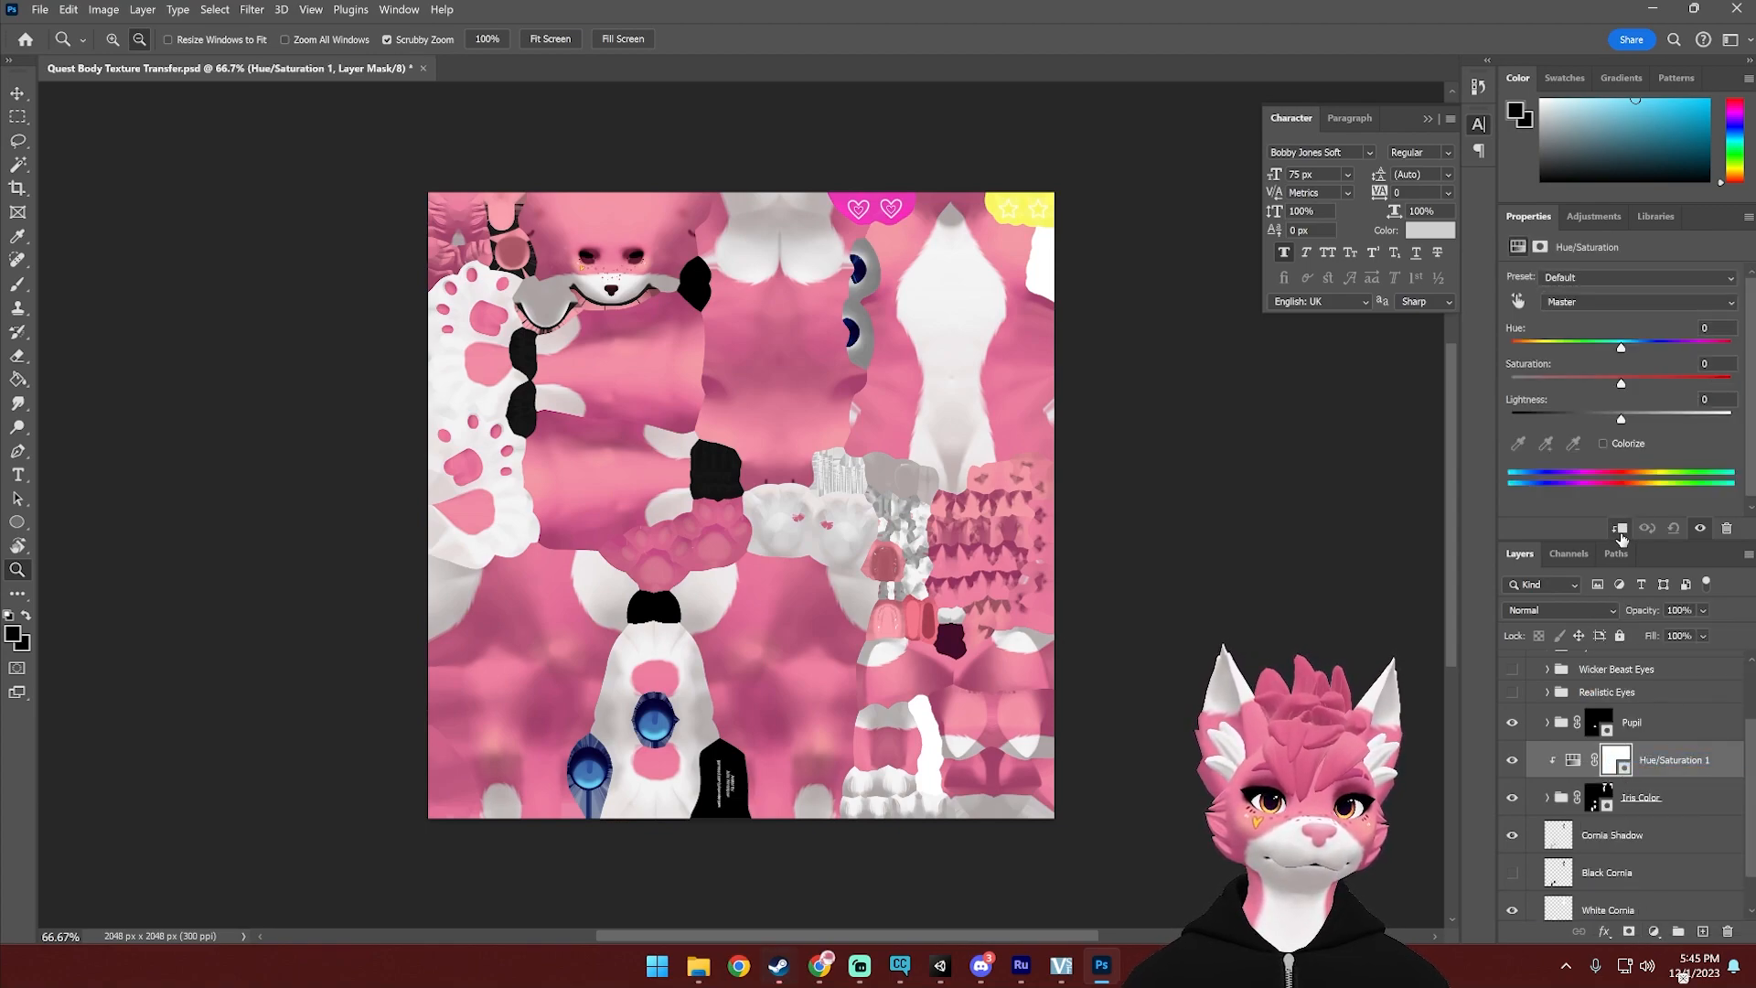
{"action": "left_click_drag", "start_coordinate": [1621, 381], "coordinate": [1677, 380]}
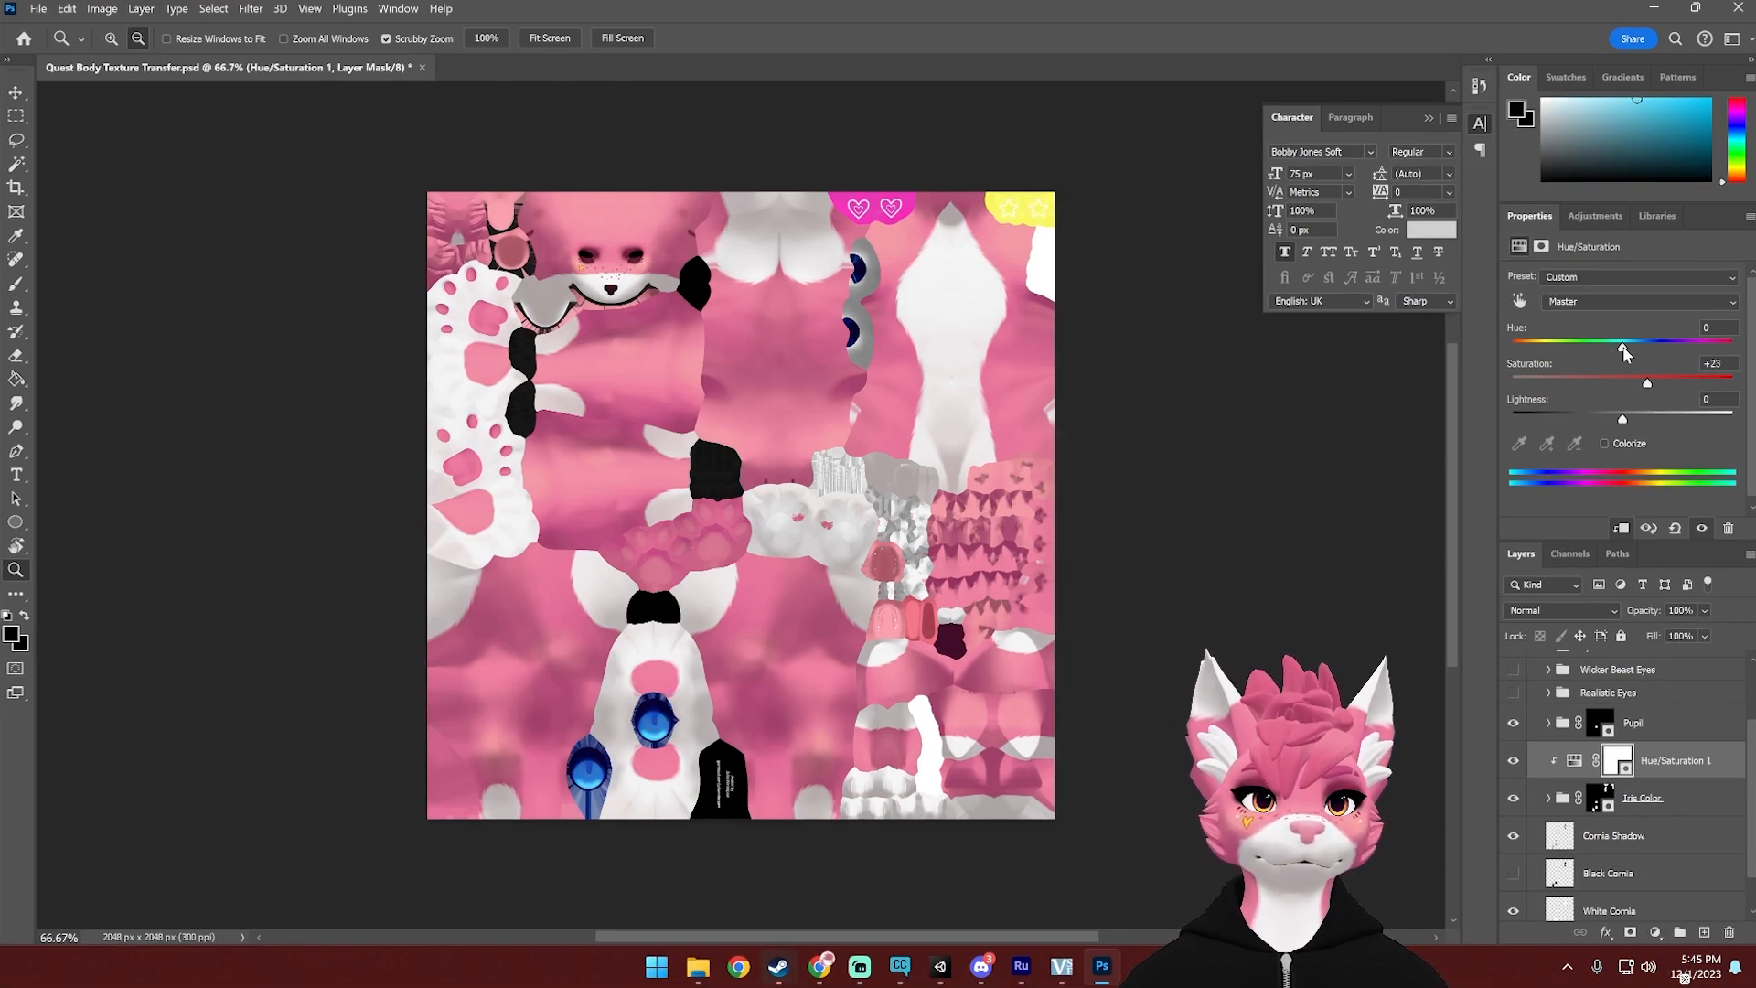
{"action": "left_click_drag", "start_coordinate": [1622, 348], "coordinate": [1586, 347]}
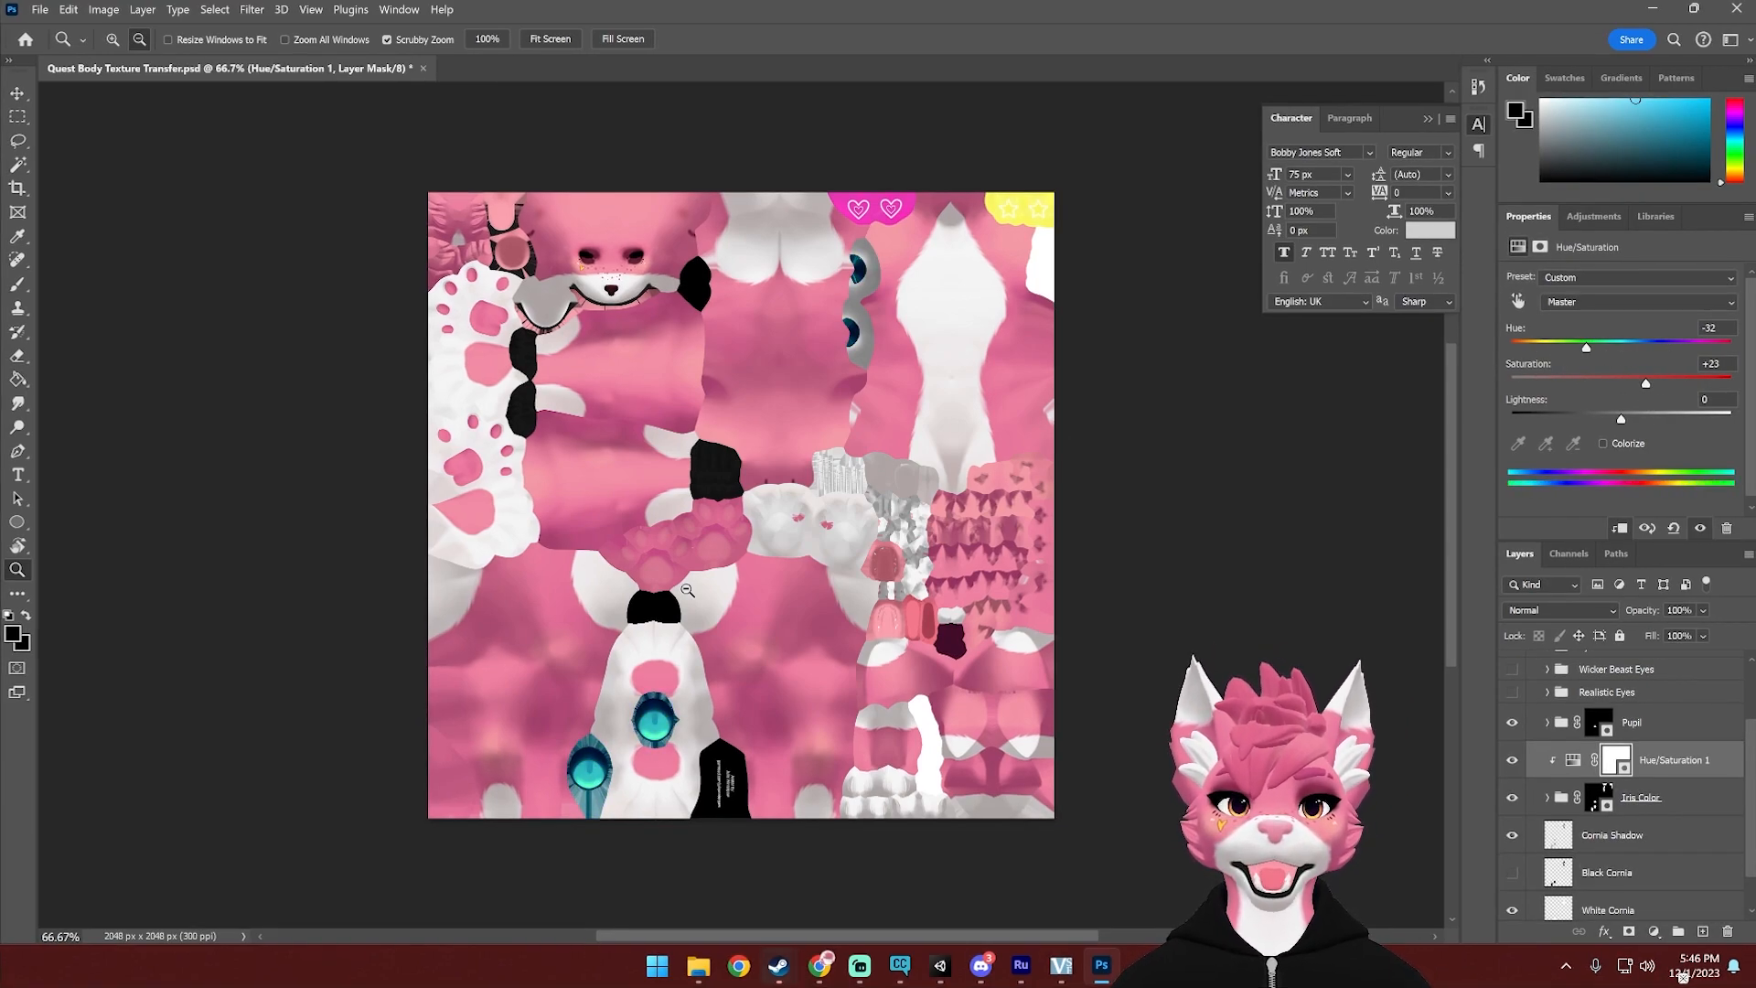